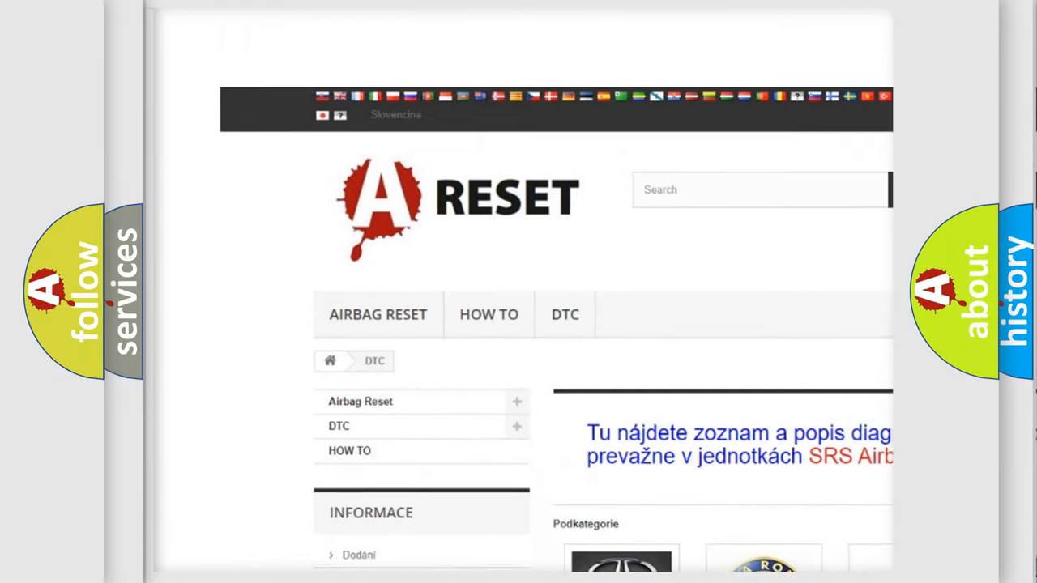
Scroll the DTC brand grid down to the Toyota, Volkswagen and Volvo entries.
scroll("down", 3)
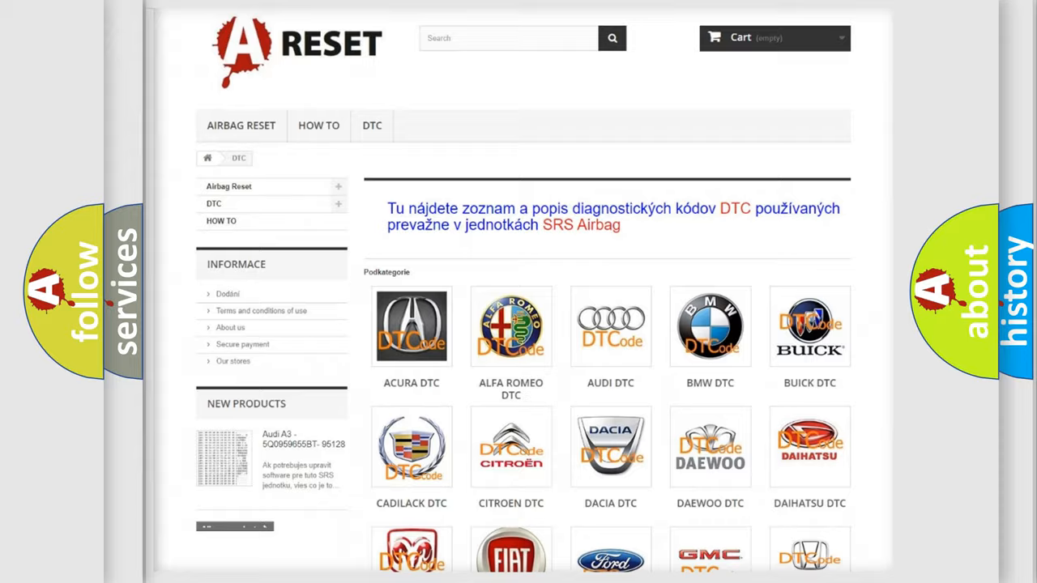
scroll("down", 3)
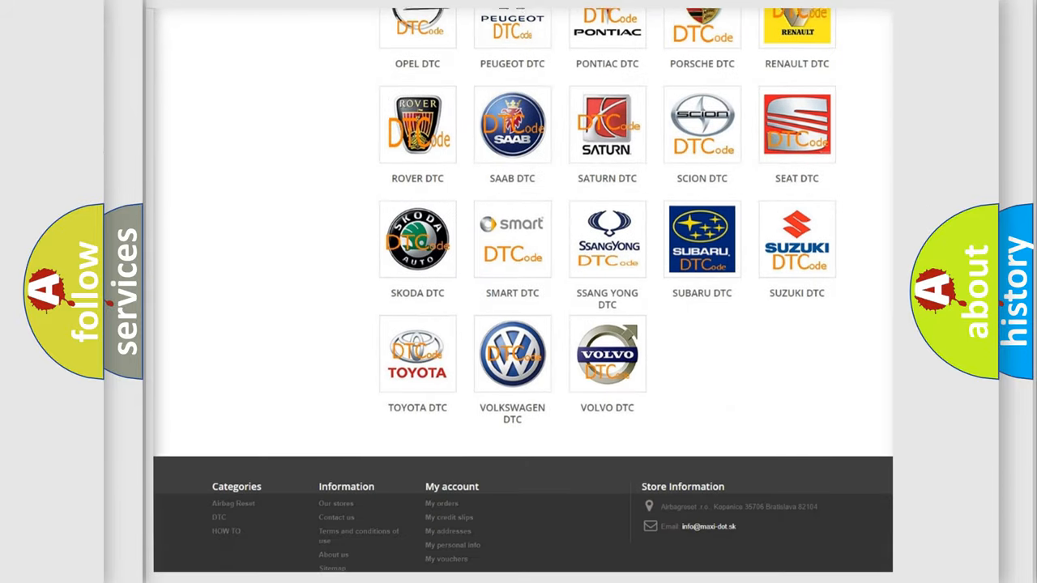
scroll("down", 3)
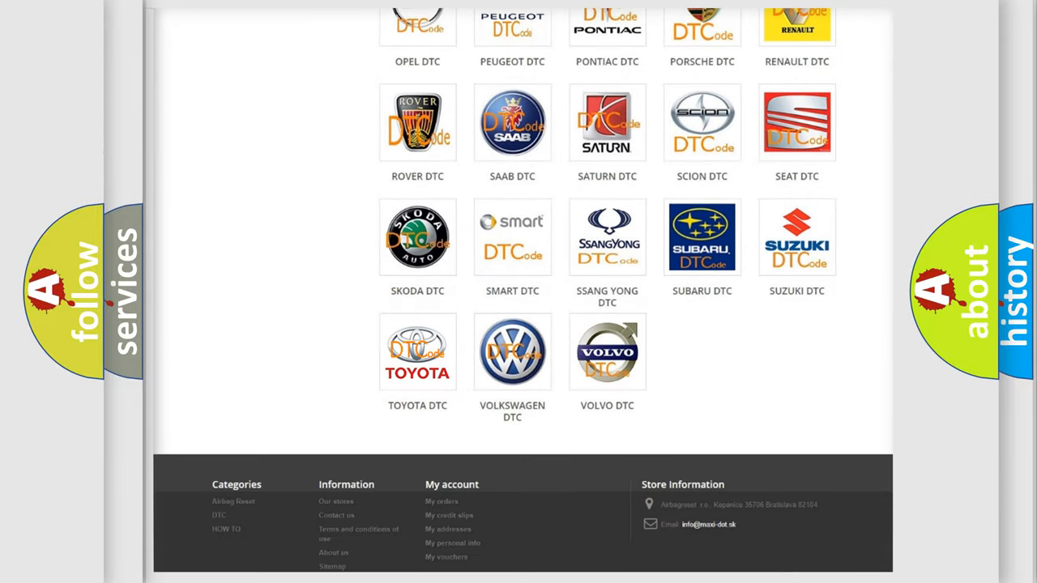
Open the Toyota DTC page and scroll through its diagnostic code list, returning to the top.
left_click(418, 350)
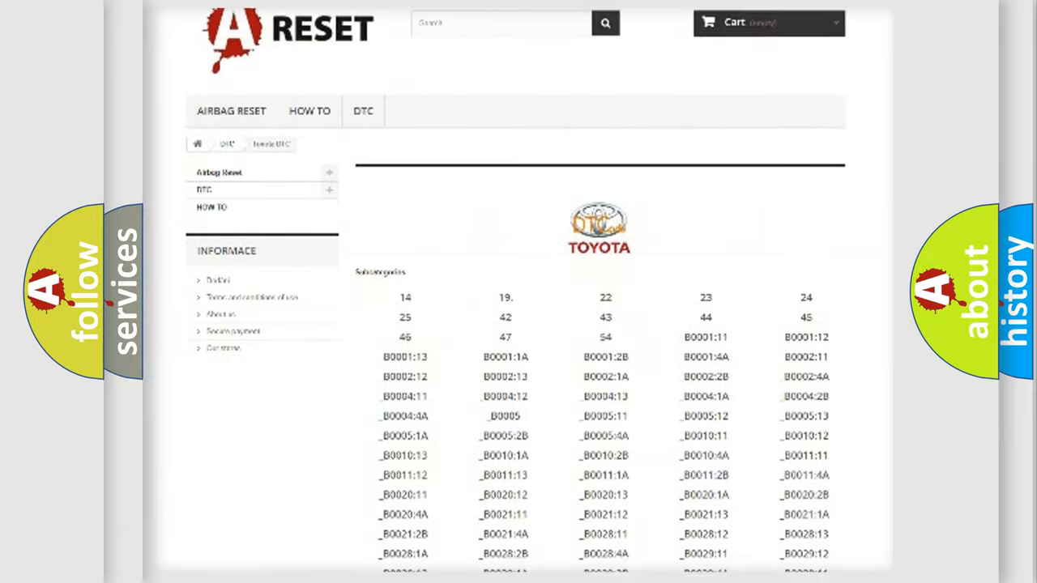
scroll("down", 3)
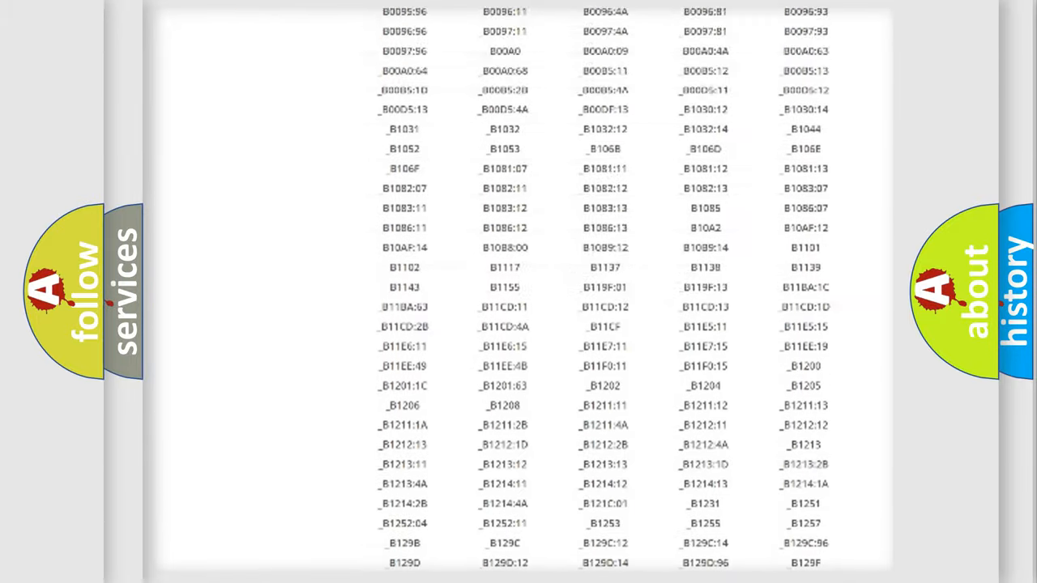
scroll("up", 3)
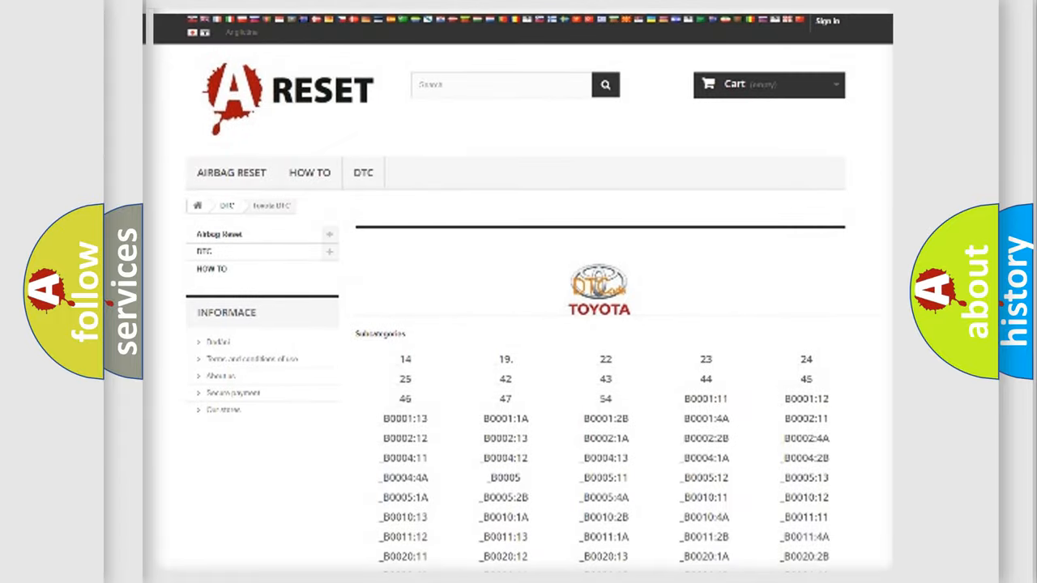